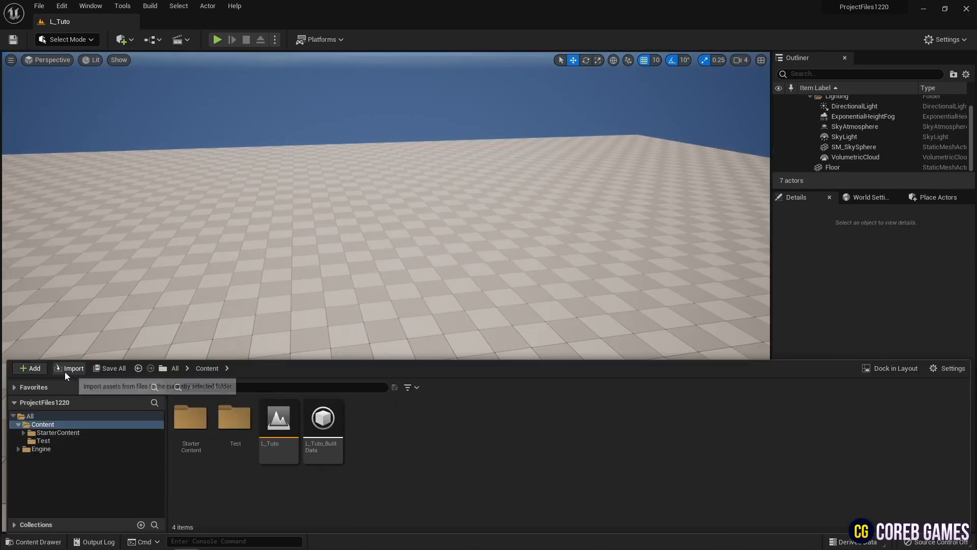
Create a new Material asset named M_RainbowRipple in the Content folder and open it for editing
click(29, 368)
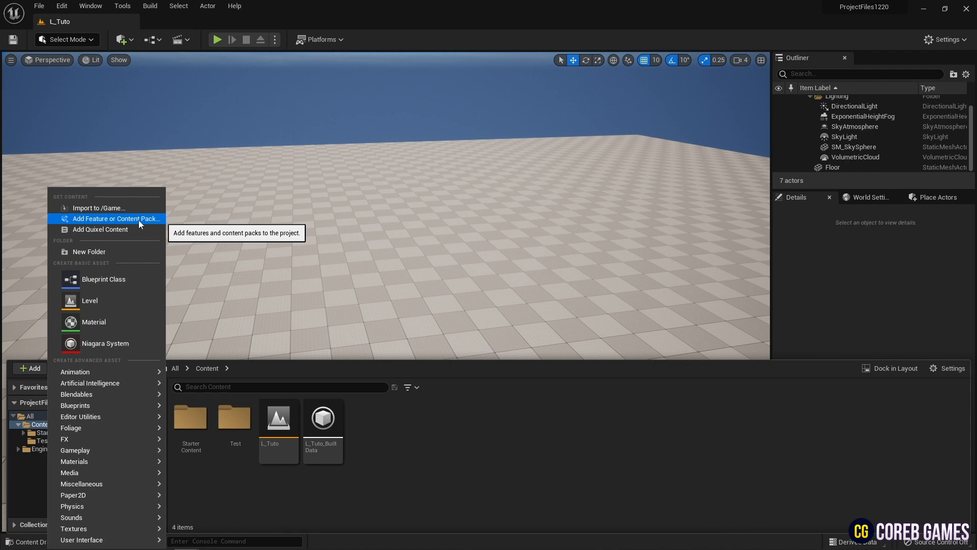
click(117, 218)
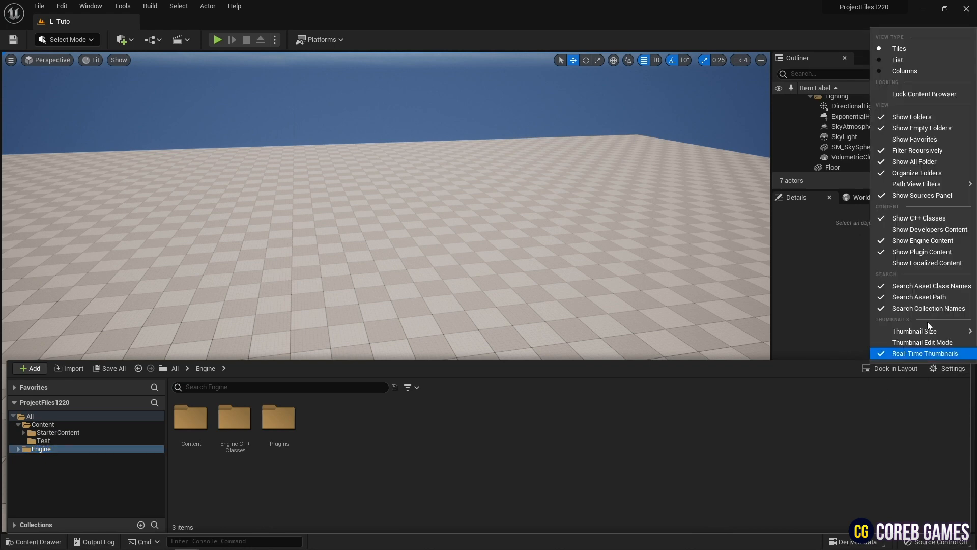
click(43, 424)
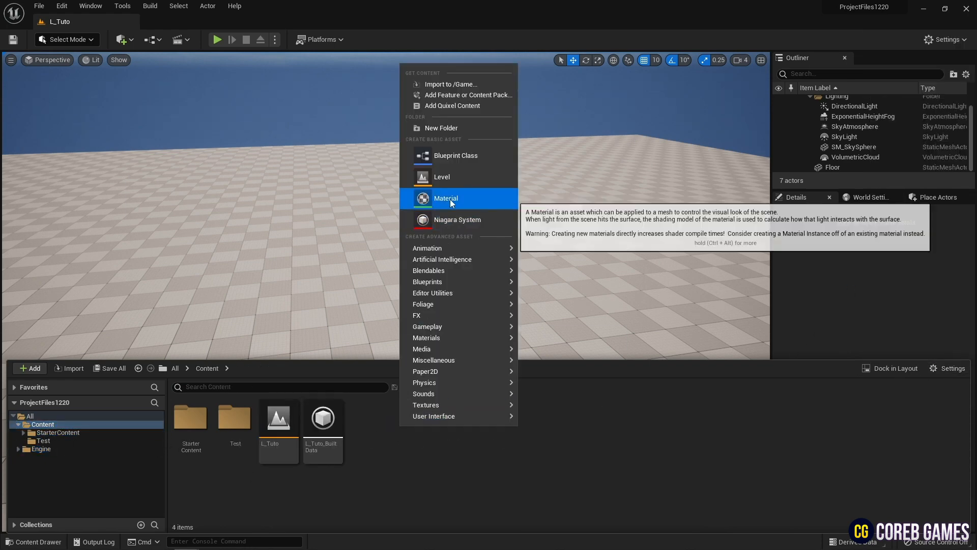
click(445, 199)
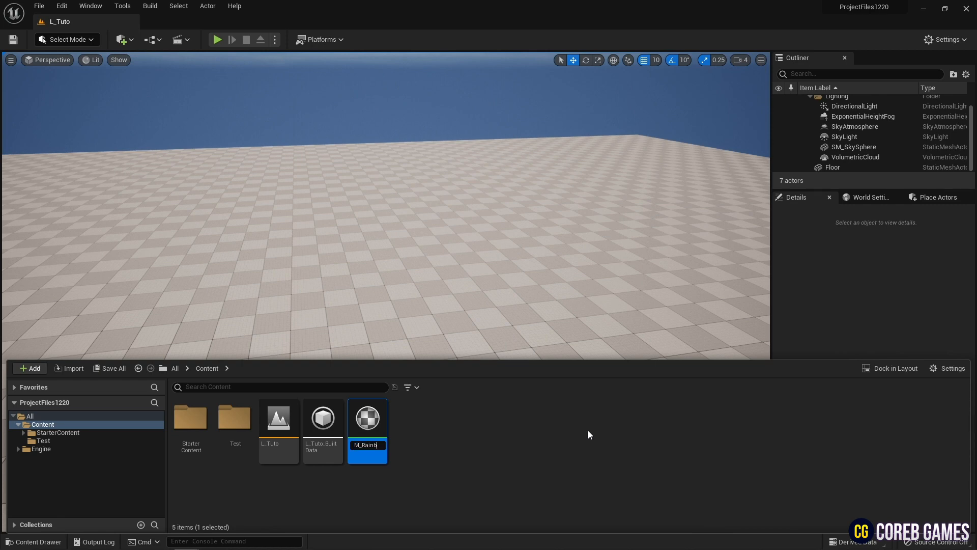
key(enter)
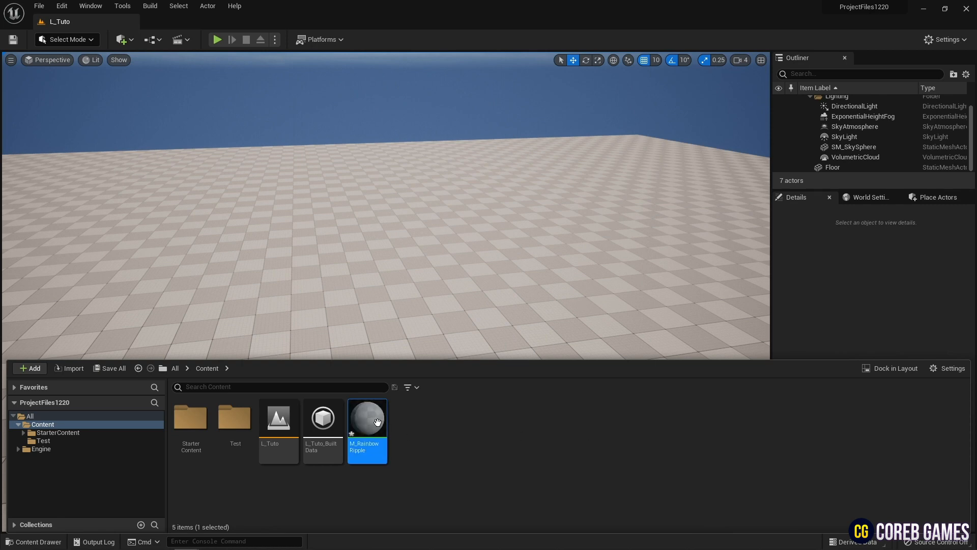
double_click(367, 419)
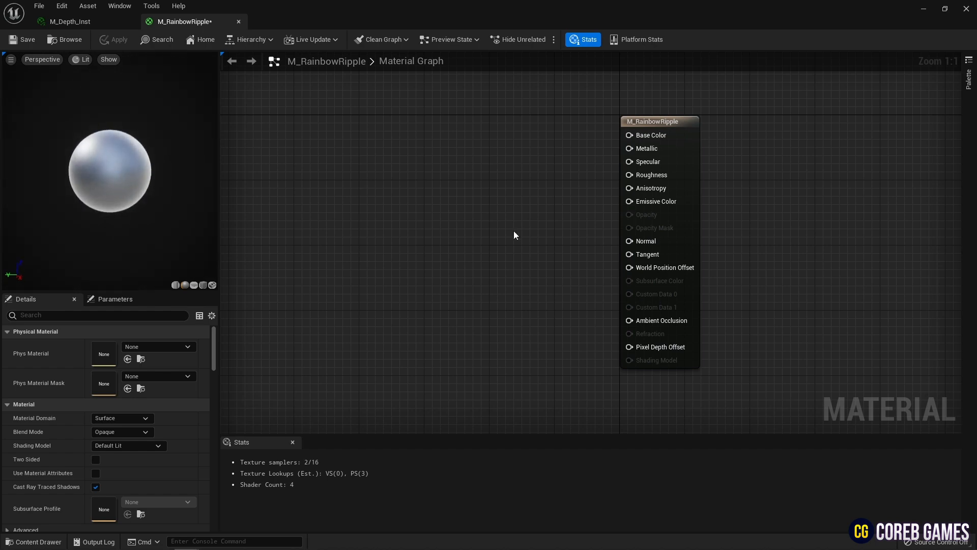
Set Blend Mode to Translucent and search 'hair' in the second Texture Sample's texture picker
click(121, 432)
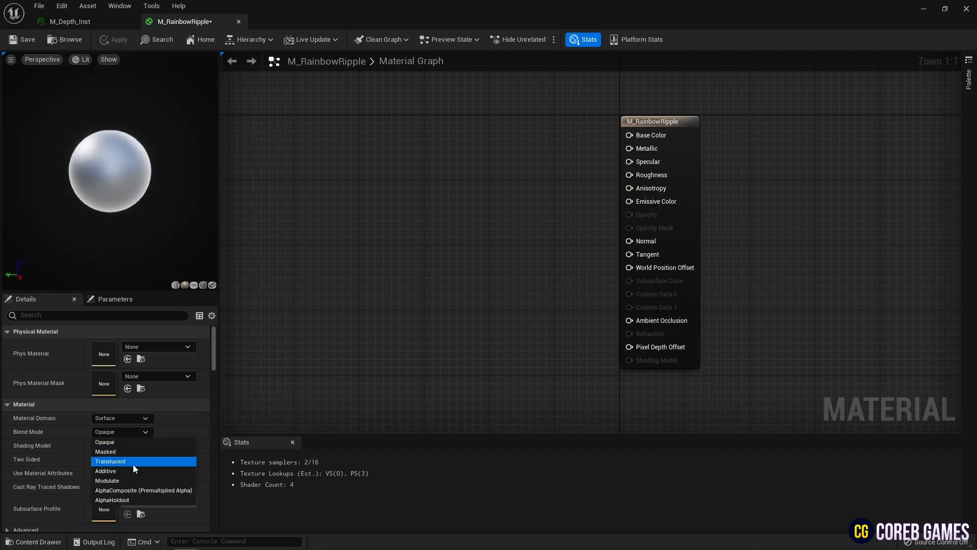
click(110, 461)
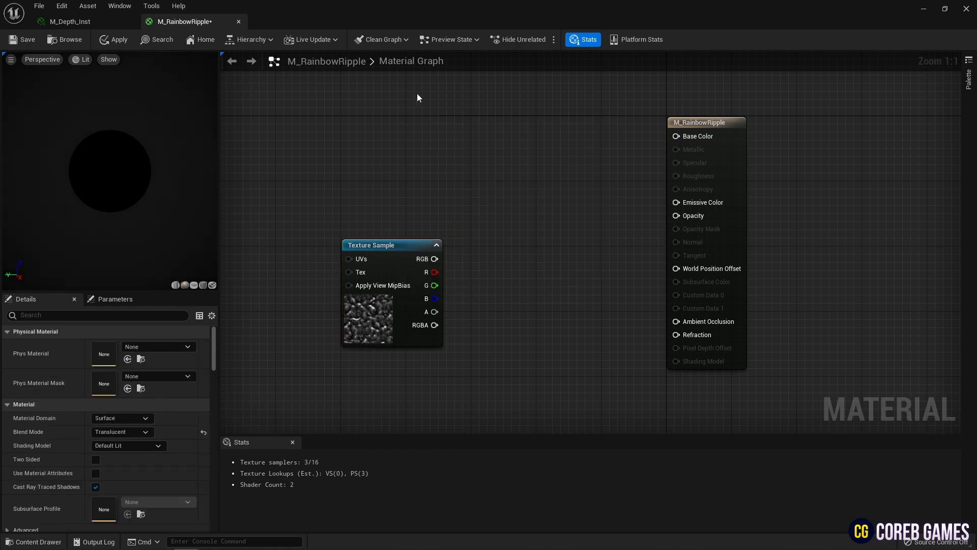
text(hair)
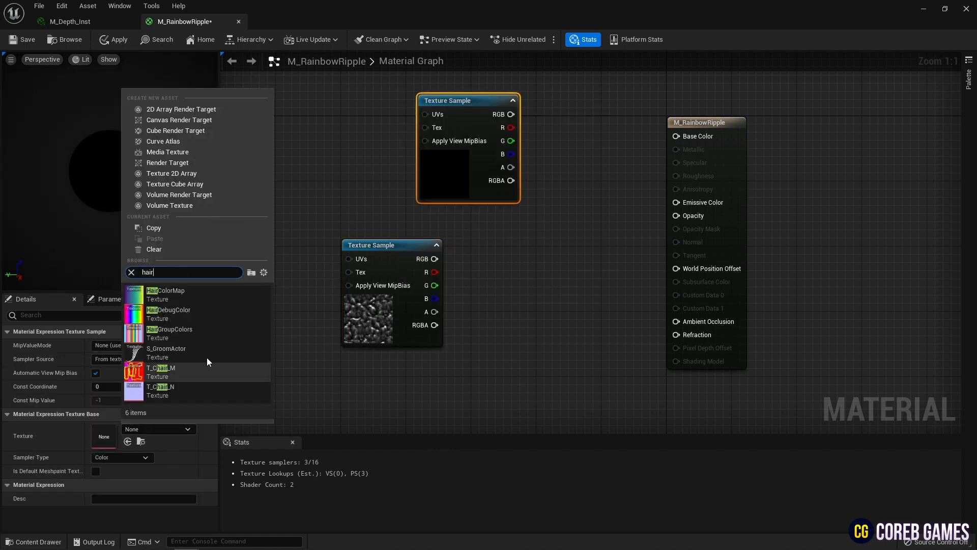
Assign HairColorMap to the Texture Sample and add a Noise node set to the Voronoi function
click(168, 313)
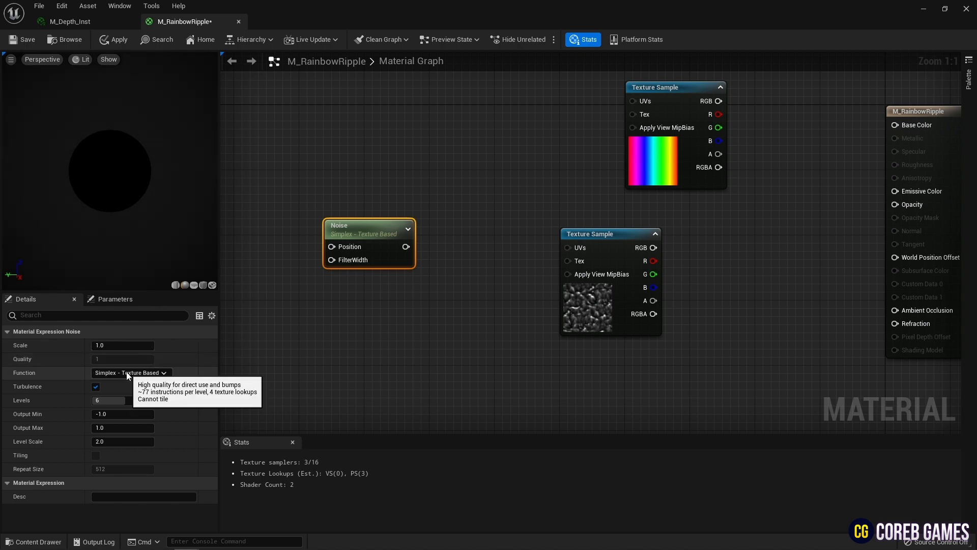
click(124, 373)
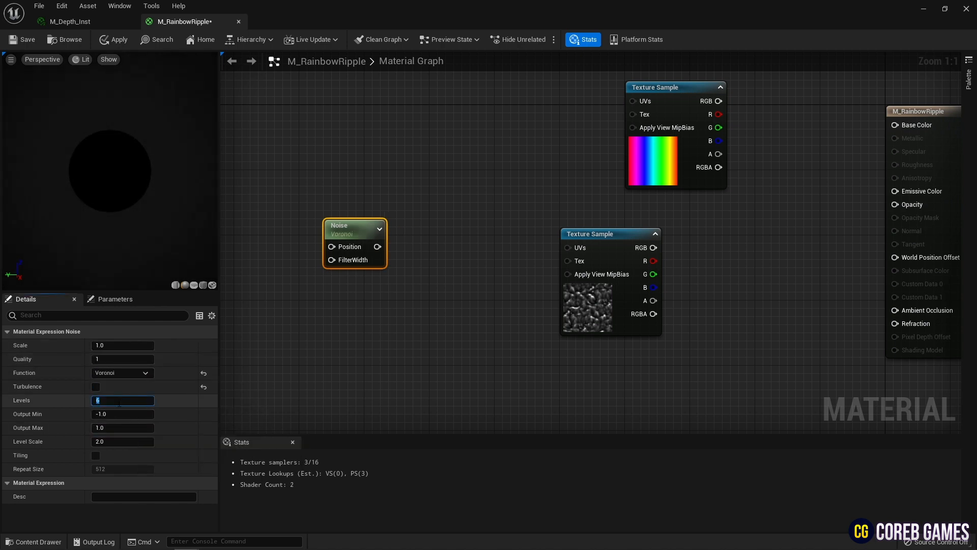
click(122, 358)
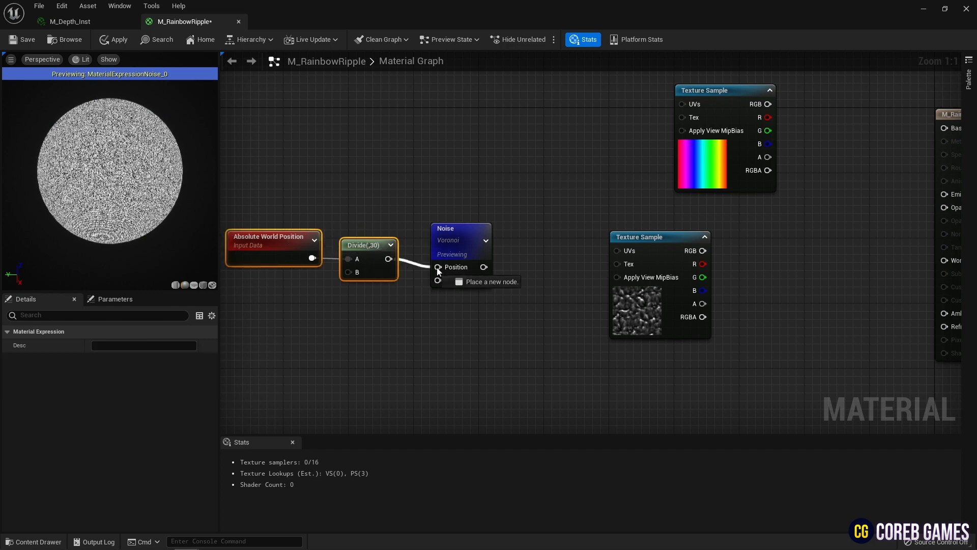
Wire Absolute World Position divided by 30 into the Voronoi Noise Position input
click(445, 220)
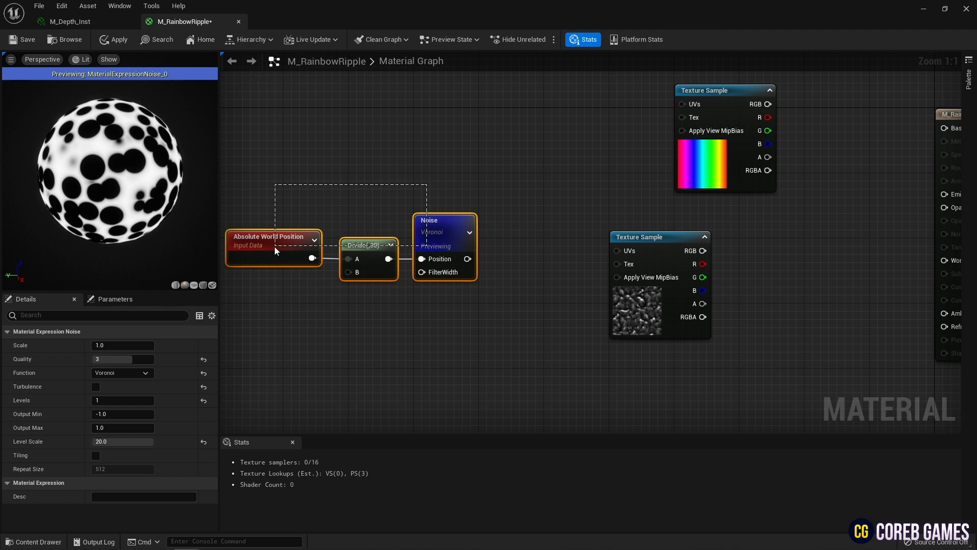
Add a Noise Speed scalar parameter with default value -0.5 beside the noise nodes
click(526, 244)
text(para)
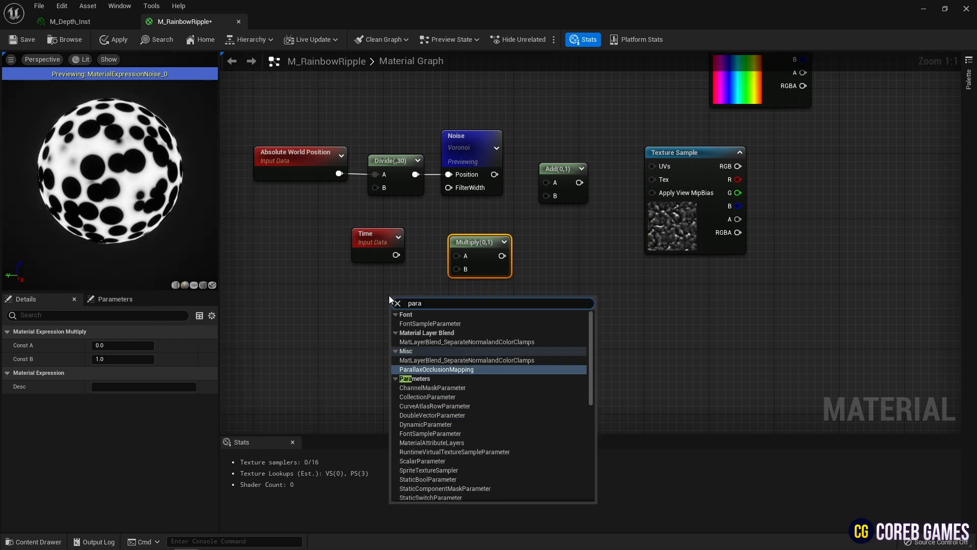
click(421, 460)
text(Noise S)
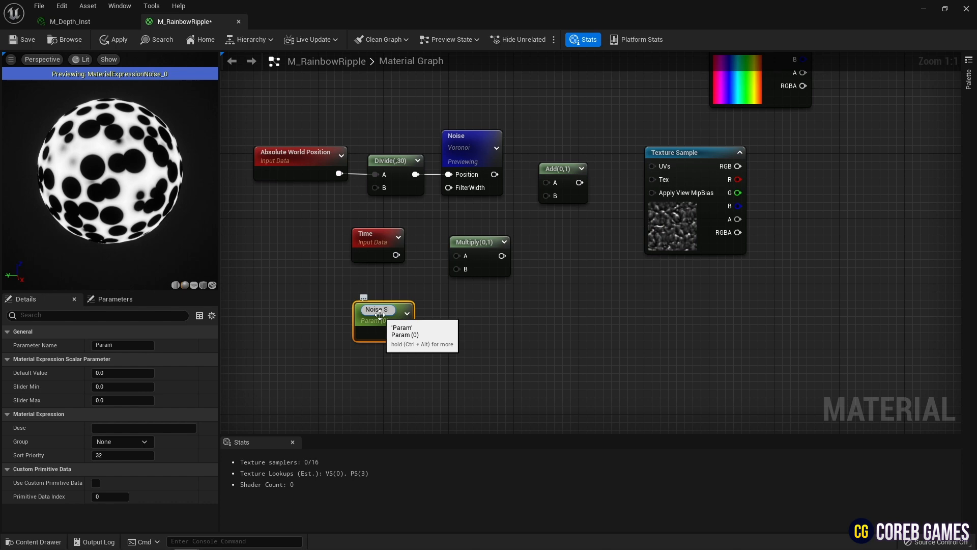
click(122, 373)
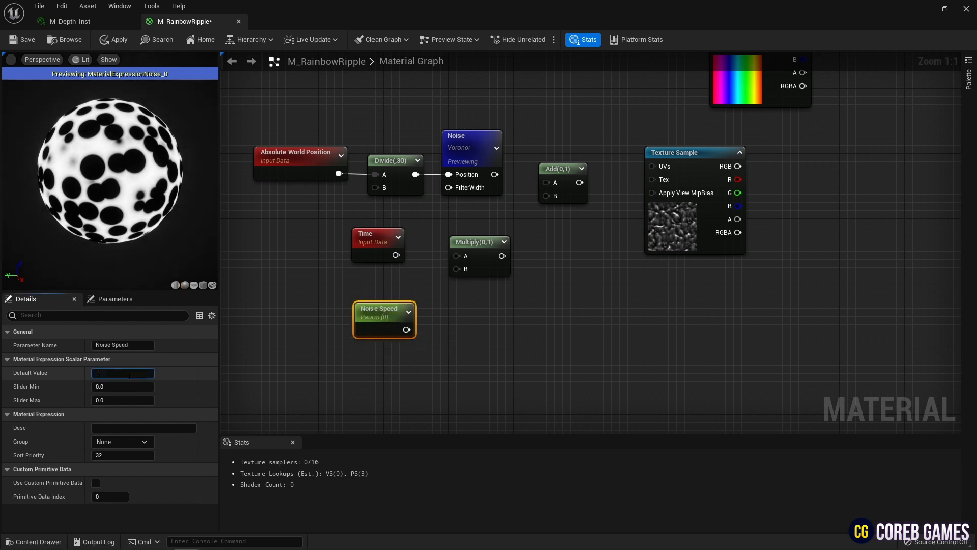
text(-0.5)
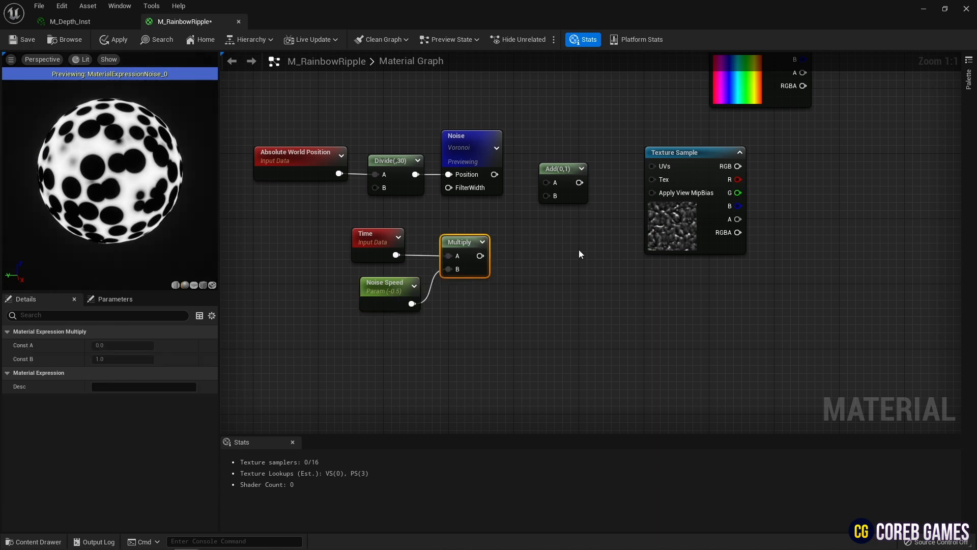
Wire the Time × Noise Speed product into Add B and select the water Texture Sample
drag(491, 256, 547, 196)
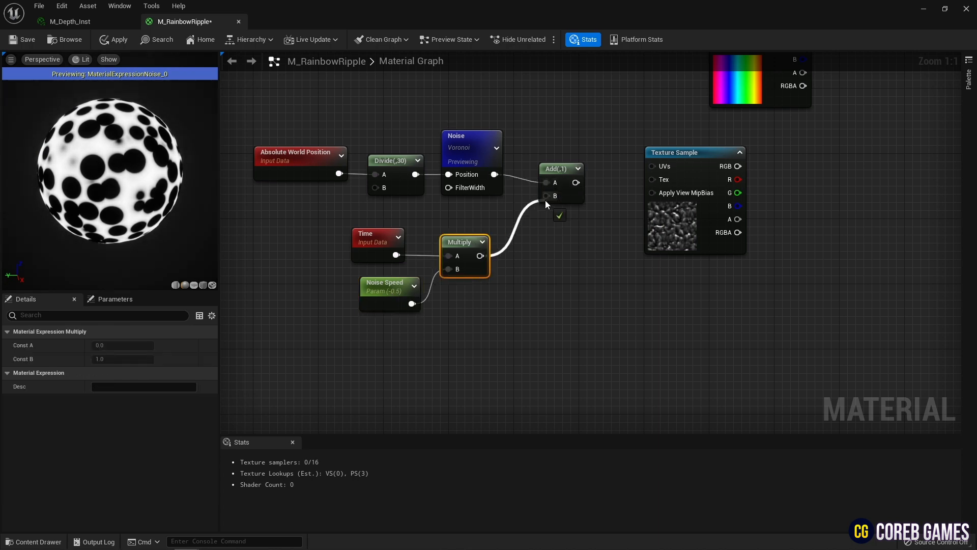
click(672, 152)
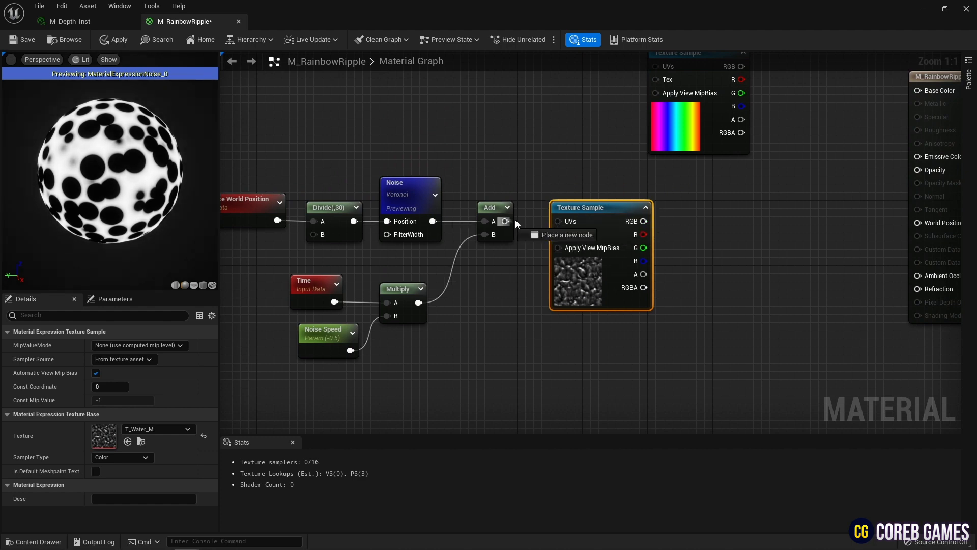
Preview the ripple Texture Sample, then add Power and an Opacity Contrast parameter defaulting to 2.1
right_click(579, 206)
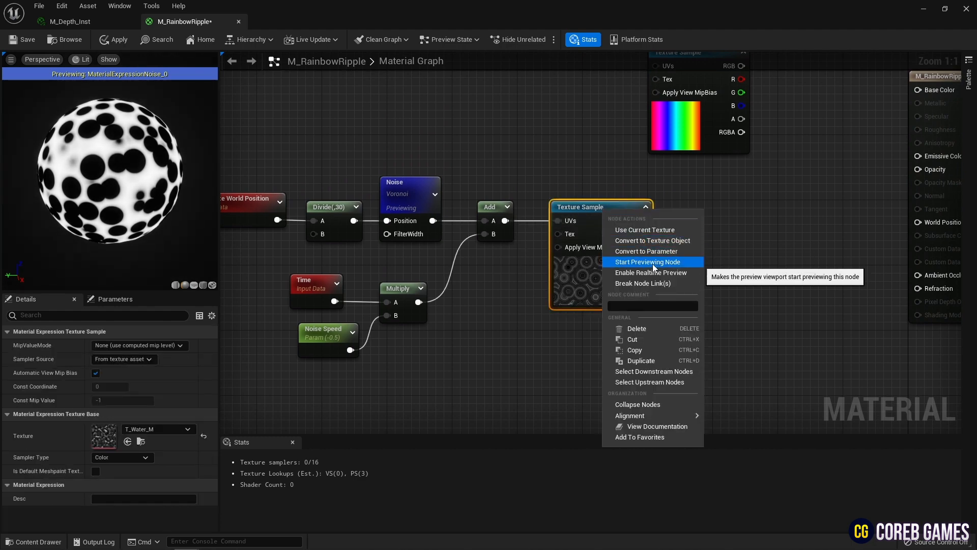
click(646, 262)
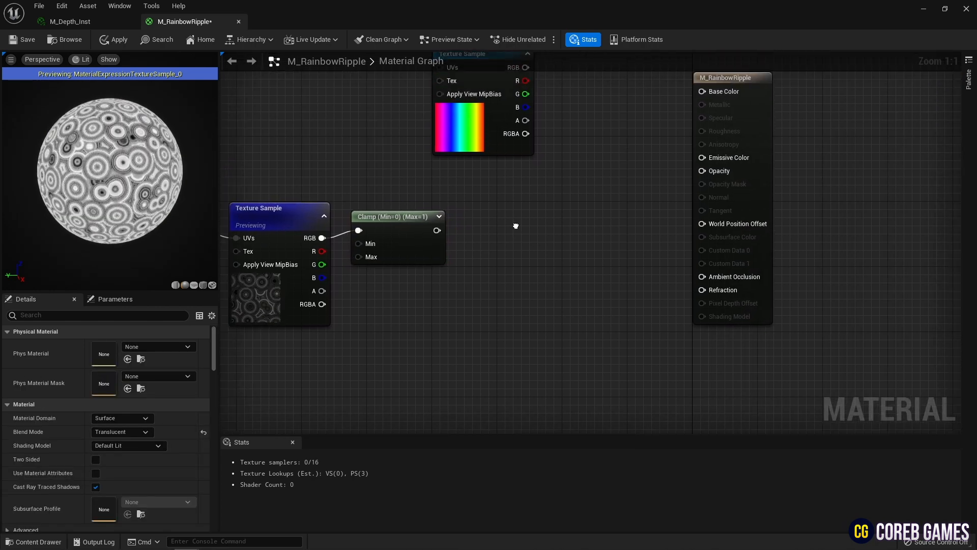
text(pwer)
text(ss)
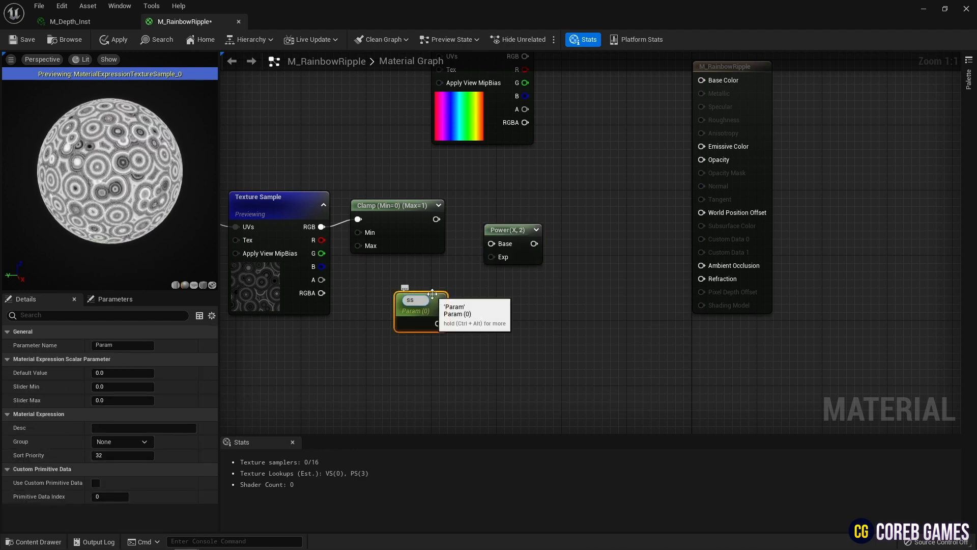
text(Opacity Contrast)
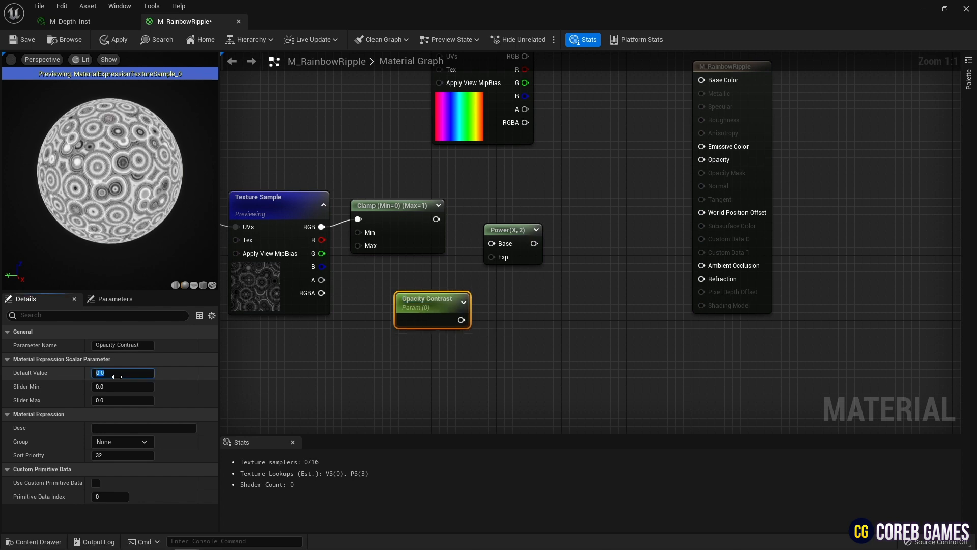
text(2.1)
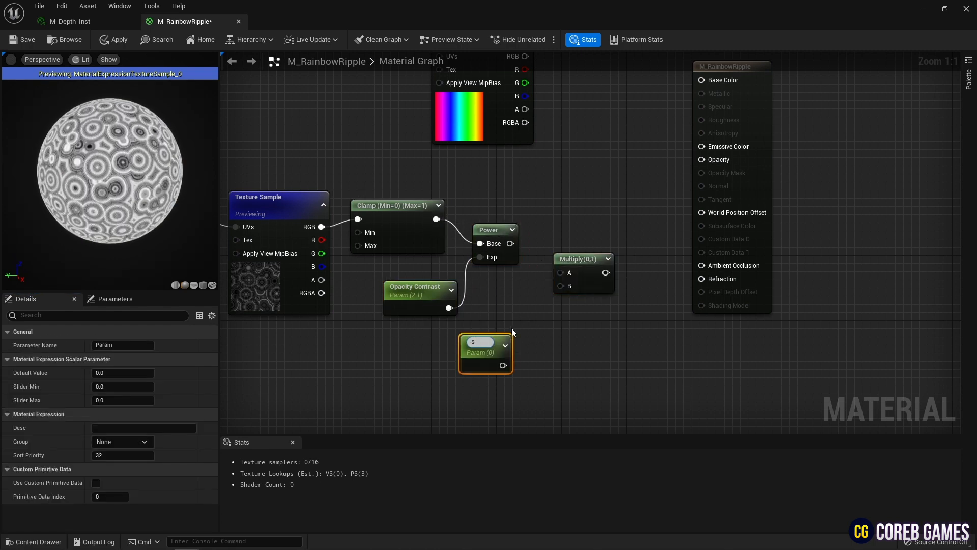
Add Opacity Bright (30), wire Power into Multiply A toward the Opacity Lerp, and stop previewing
text(Opacity Bri)
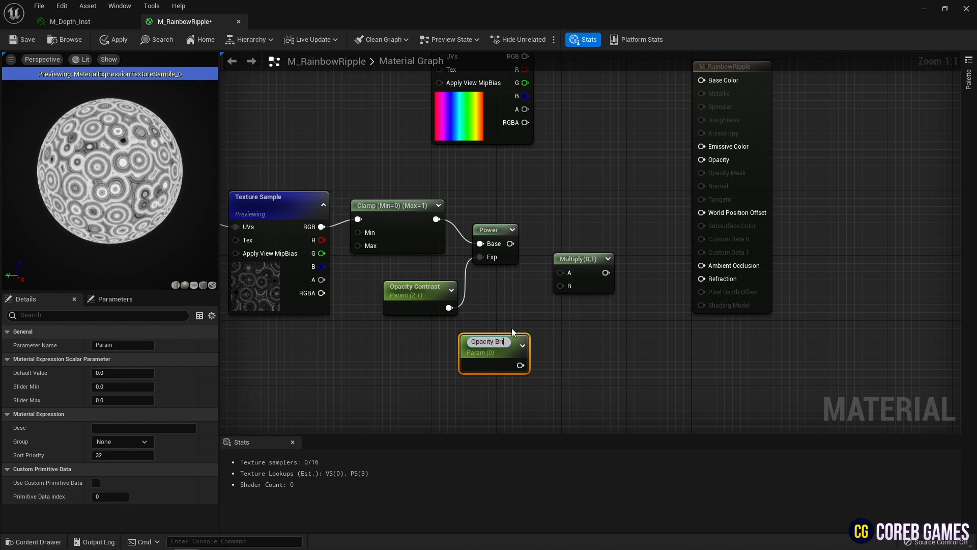
text(30)
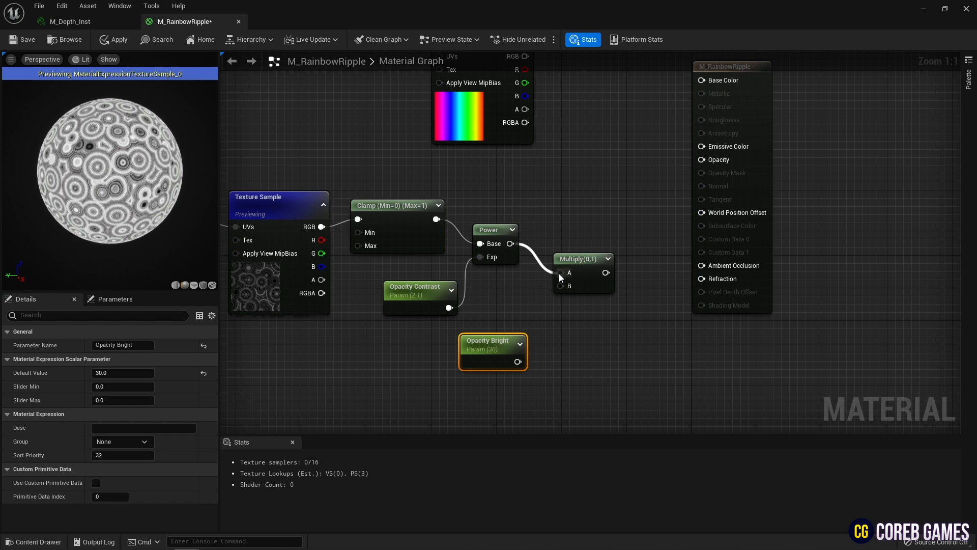
click(583, 258)
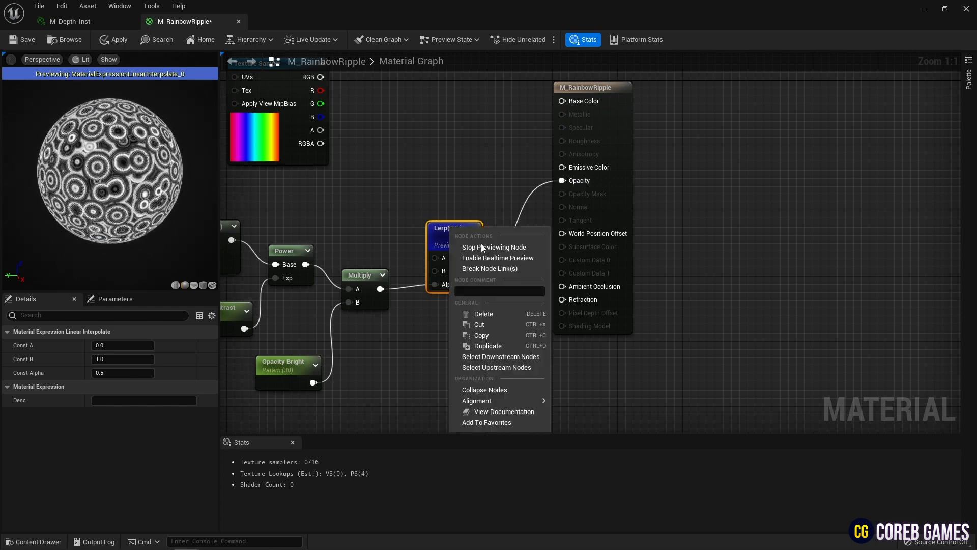
click(495, 247)
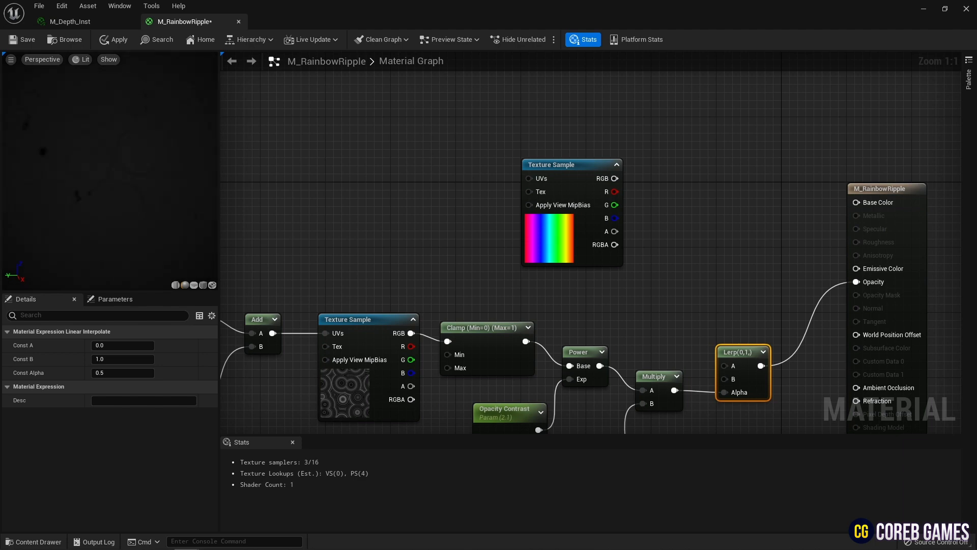
mouse_move(570, 211)
text(0.4)
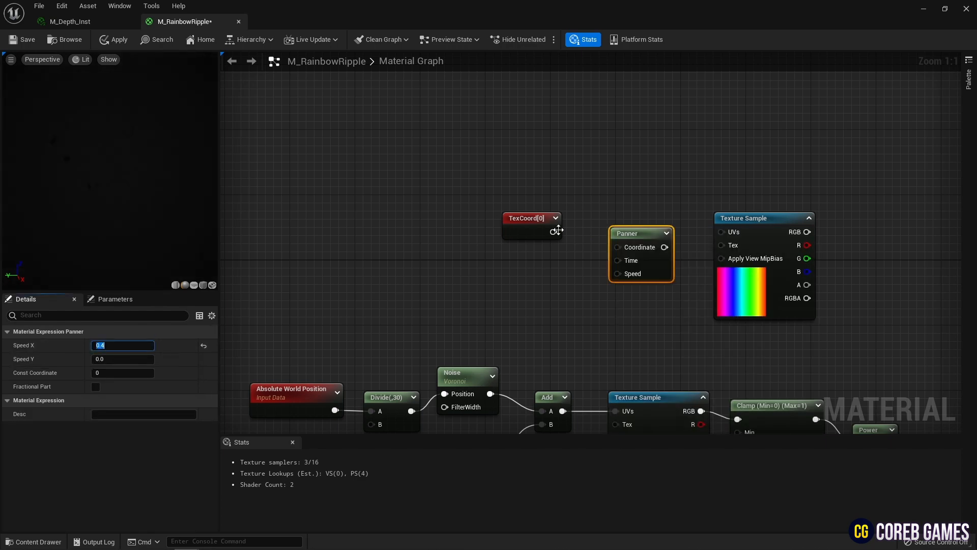
Connect the TexCoord output into the Panner's Coordinate input
click(531, 218)
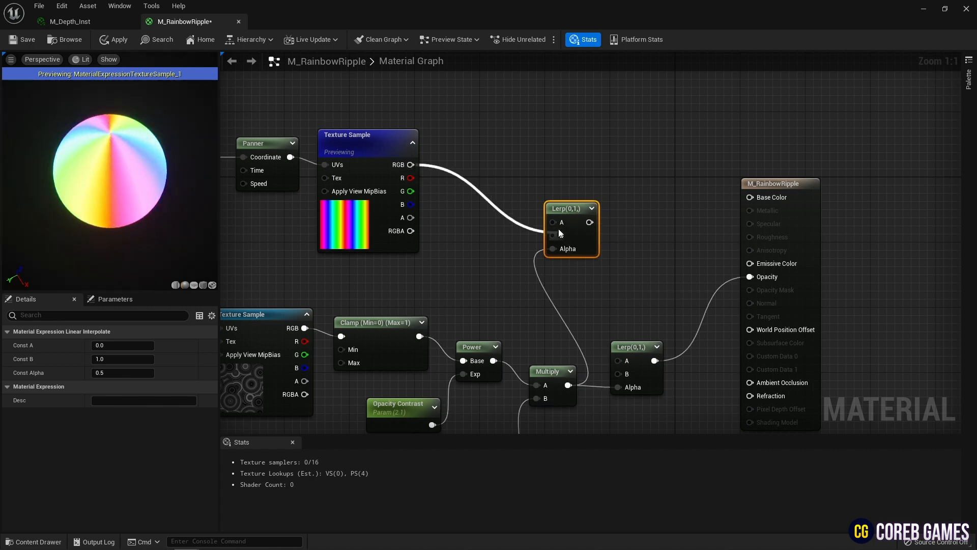
Set Emissive Color Bright to 200, then apply and save M_RainbowRipple
double_click(567, 208)
text(Emissive Color Brigh)
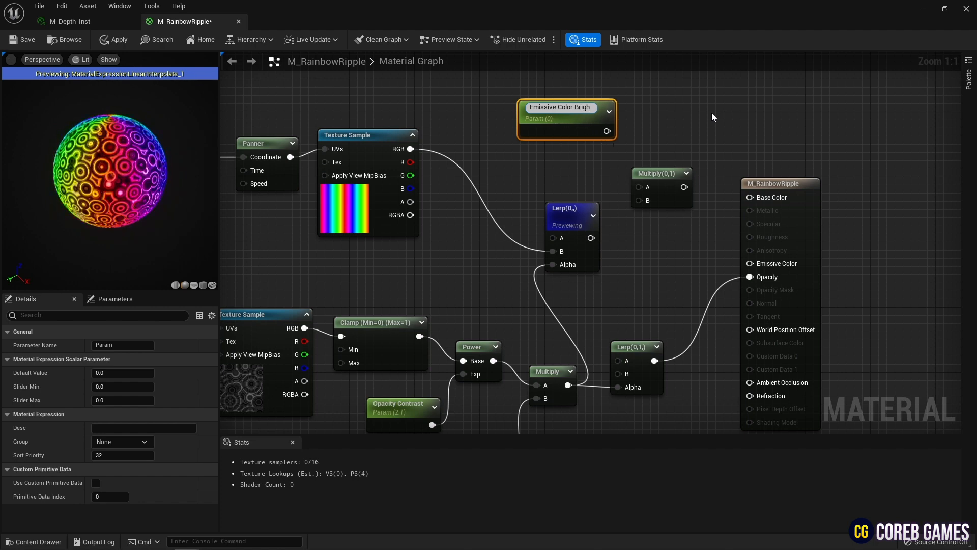
text(200)
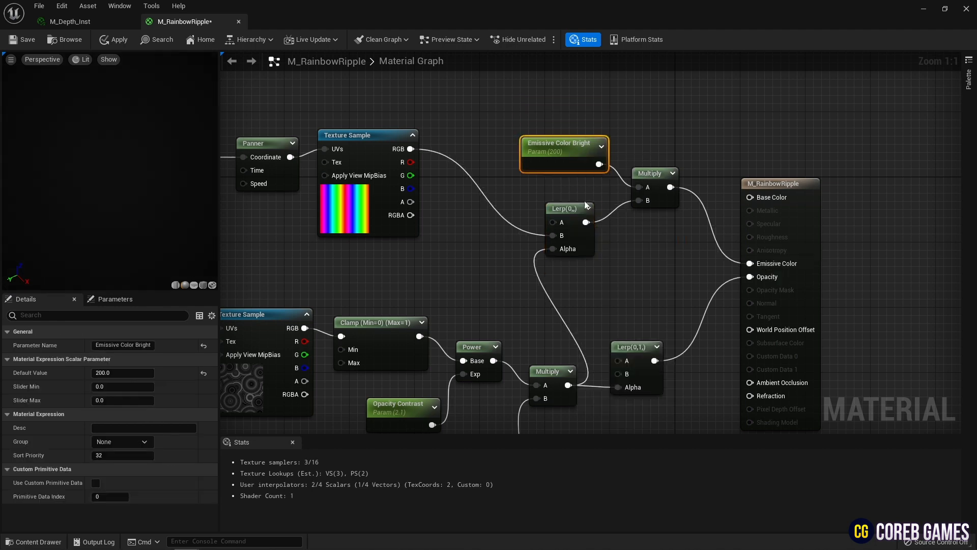
click(112, 40)
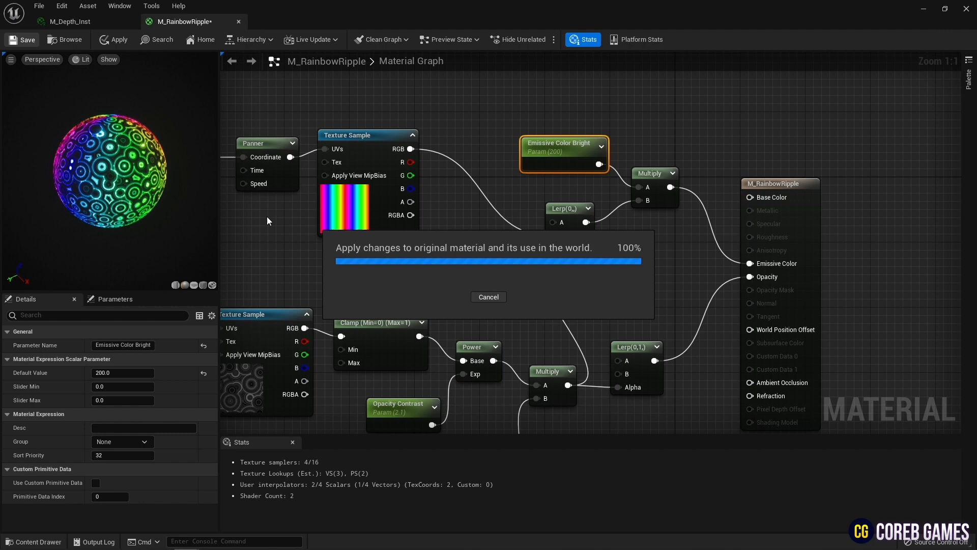
click(113, 40)
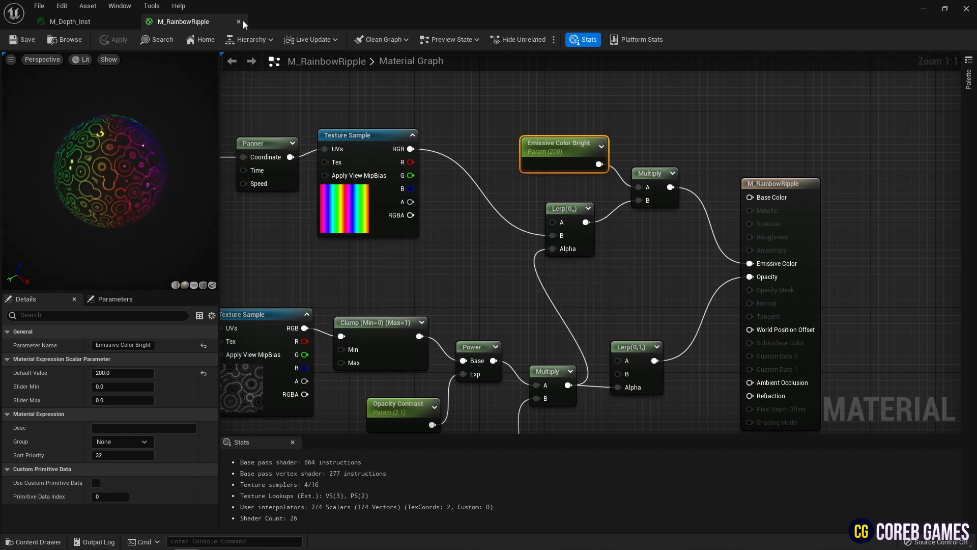